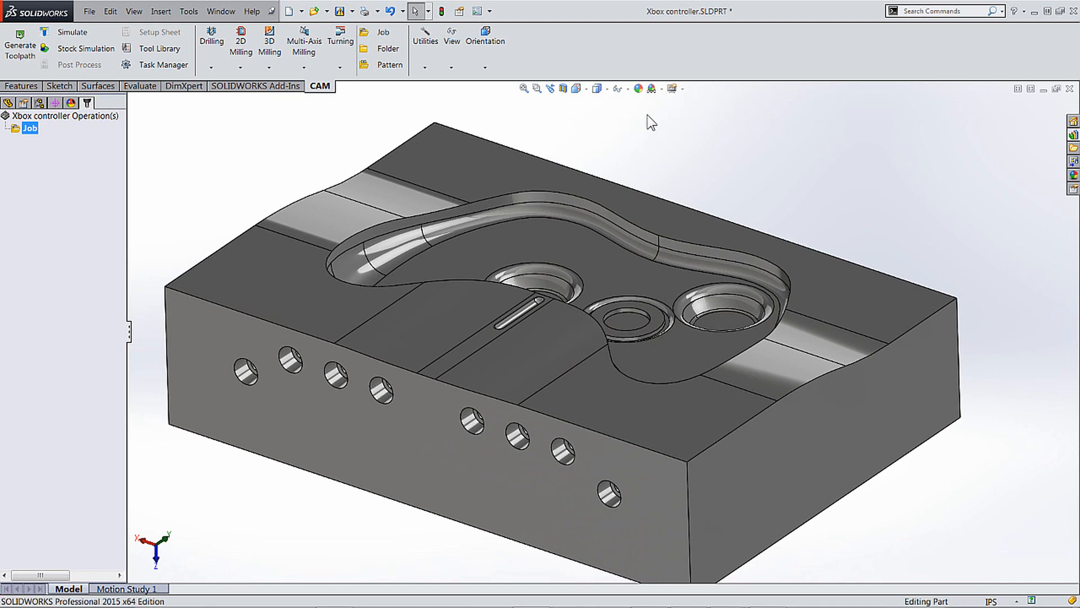
{"action": "mouse_move", "coordinate": [289, 130]}
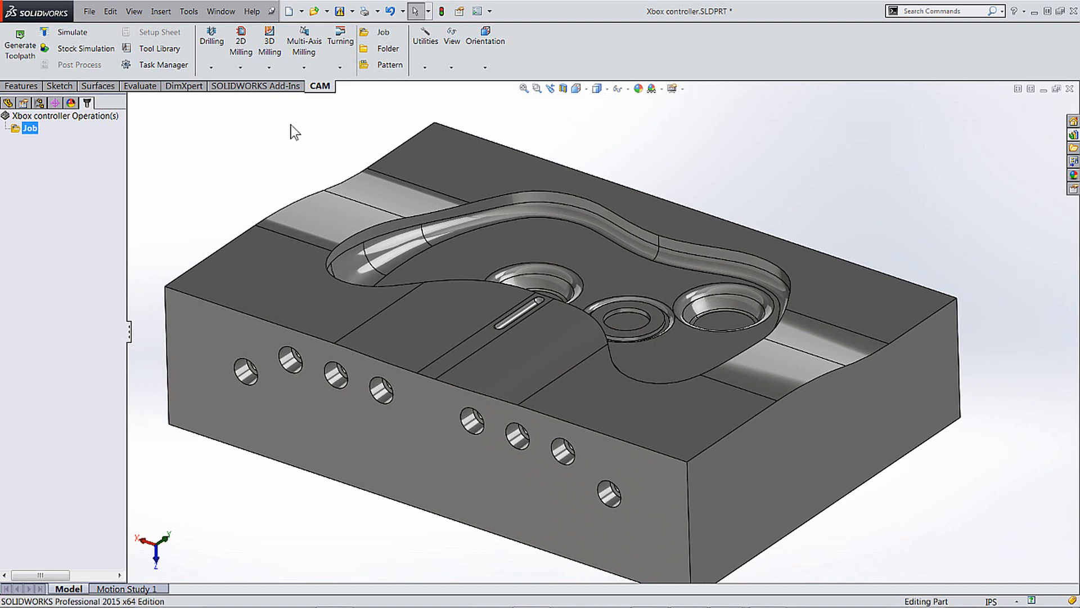
Step: Start a new 3D Adaptive Clearing operation from the 3D Milling dropdown
{"action": "left_click", "coordinate": [269, 67]}
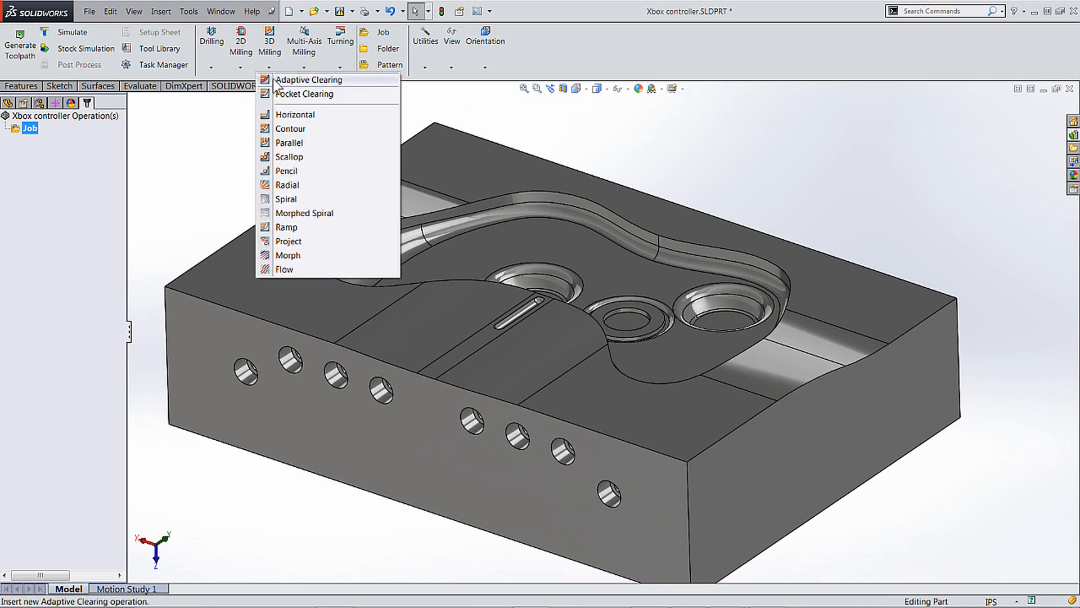
{"action": "left_click", "coordinate": [308, 79]}
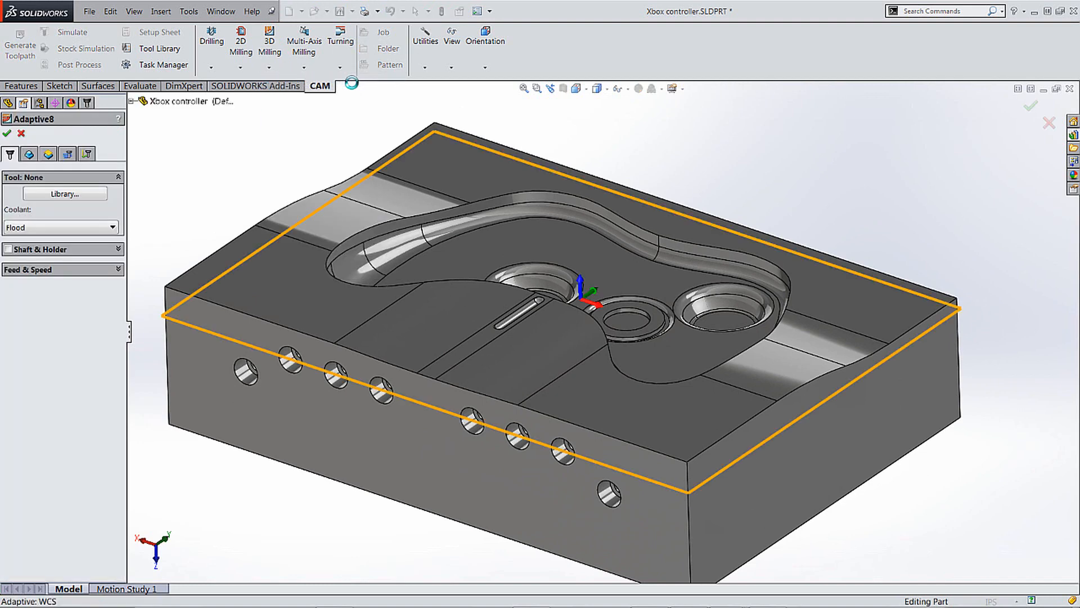
Step: Assign tool #122, the 3/8" bull-nose end mill, from the tool library
{"action": "left_click", "coordinate": [64, 194]}
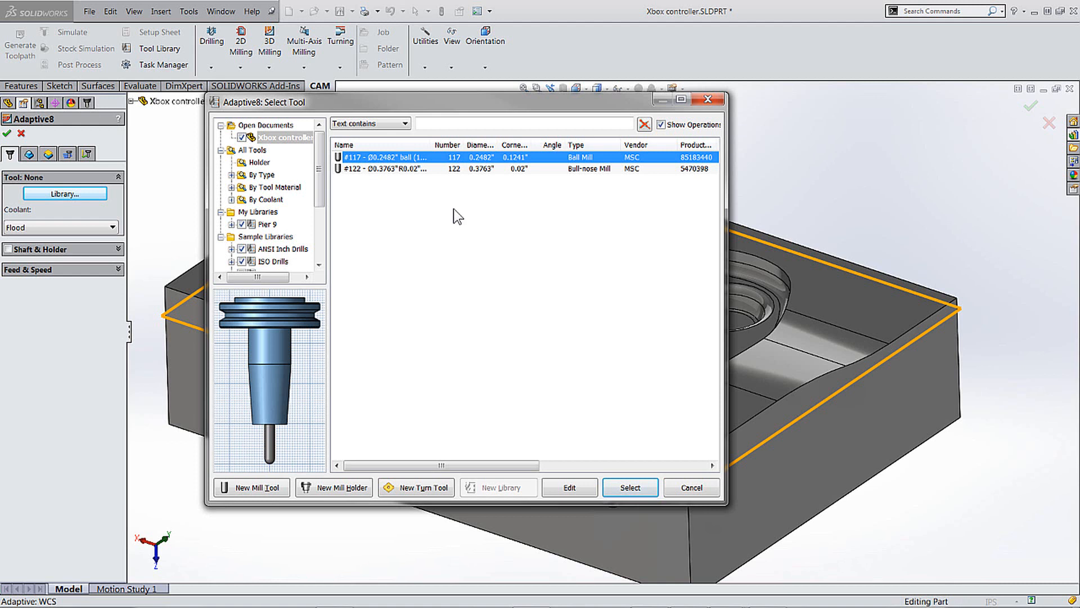
{"action": "left_click", "coordinate": [402, 169]}
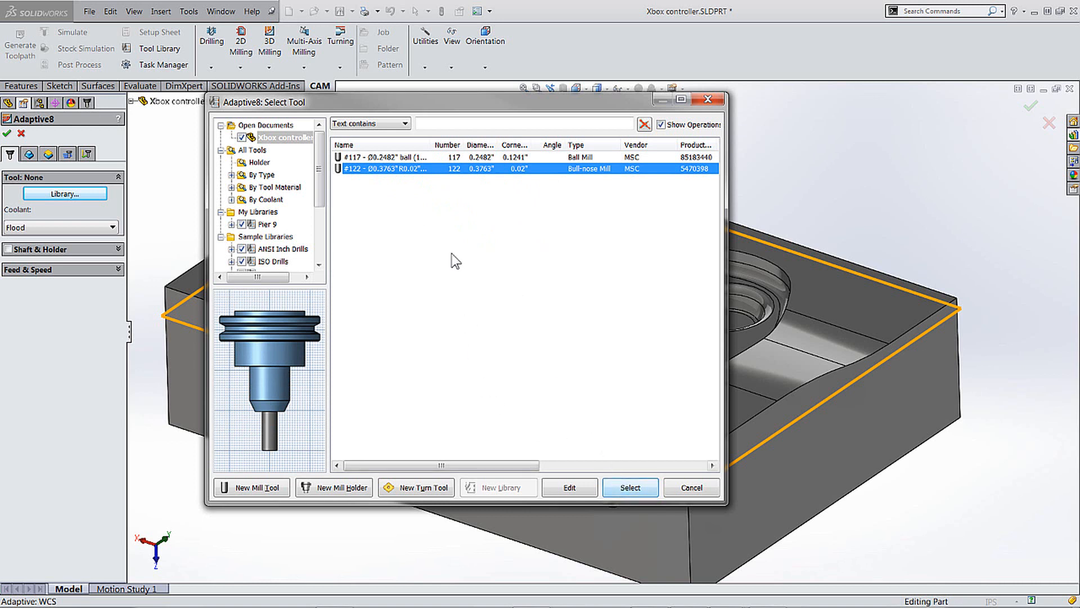
{"action": "right_click", "coordinate": [401, 170]}
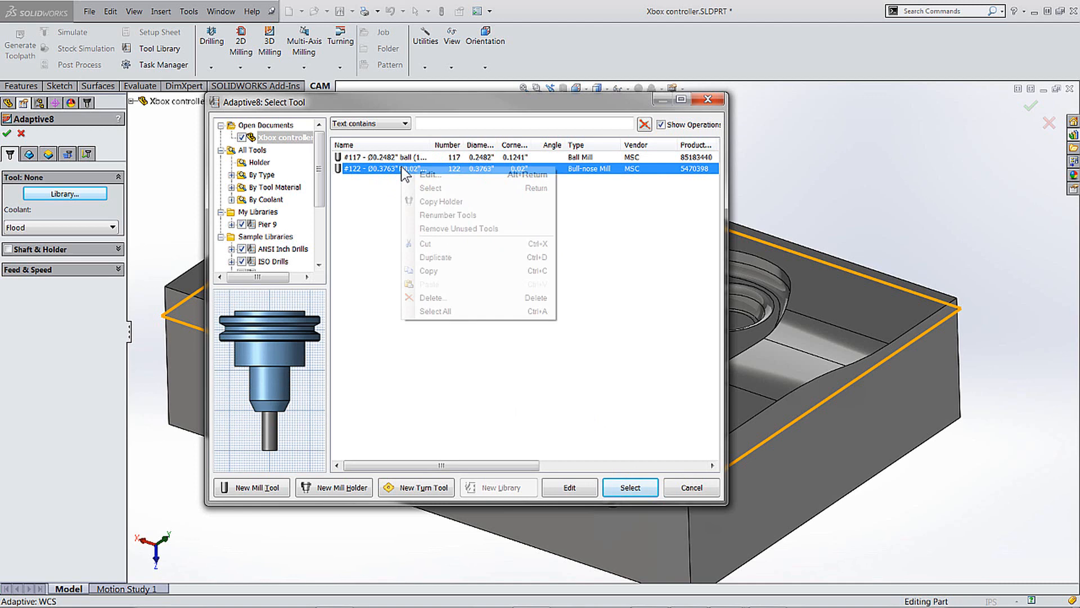
{"action": "left_click", "coordinate": [630, 487]}
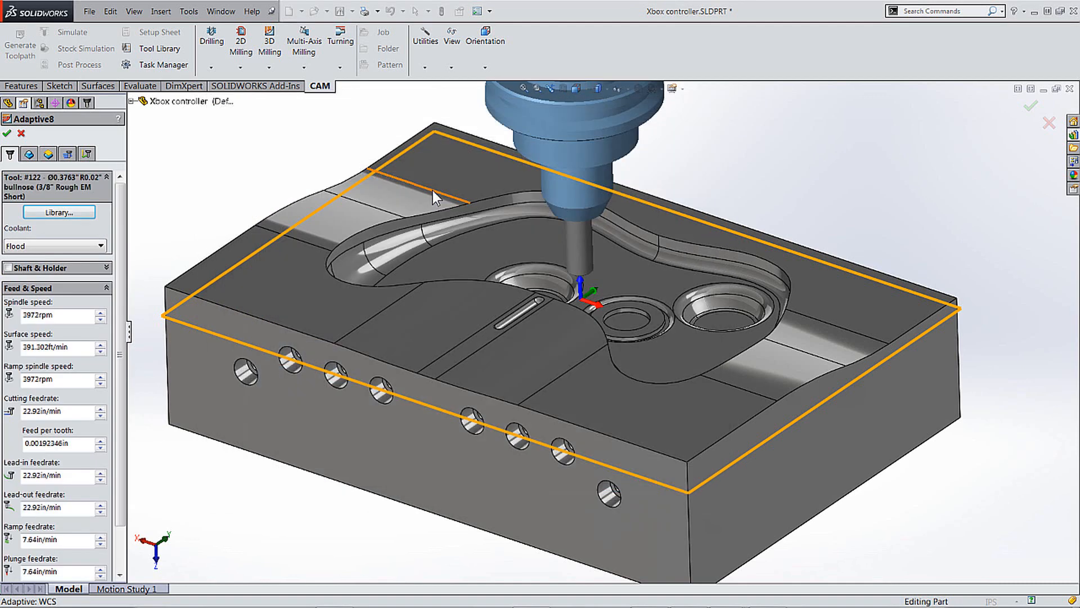
{"action": "mouse_move", "coordinate": [369, 137]}
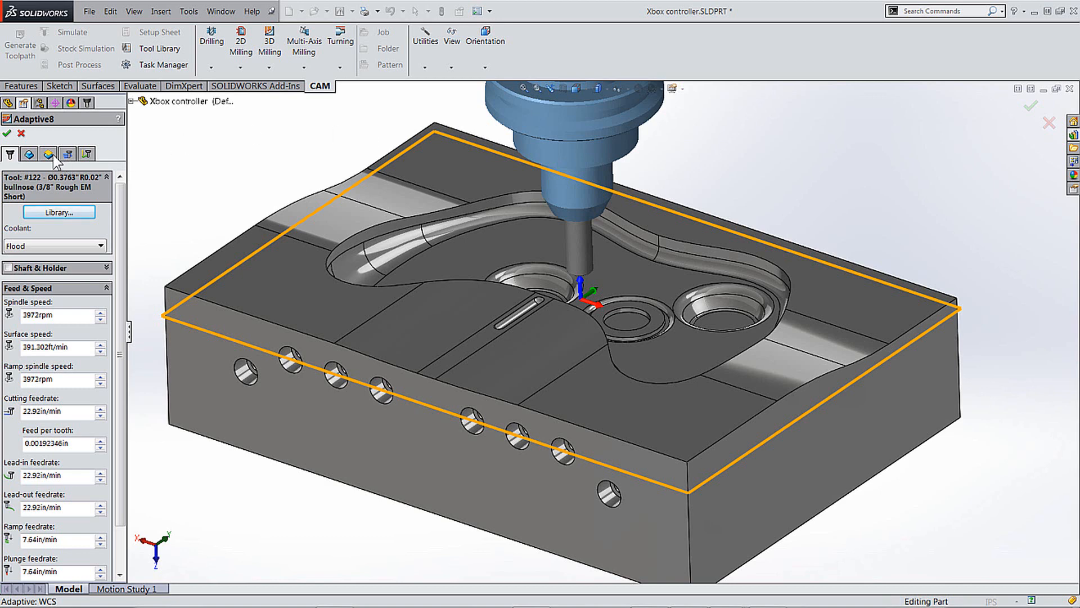
Step: Set the machining boundary to the cavity's top outline edge (Edge<1>)
{"action": "left_click", "coordinate": [28, 154]}
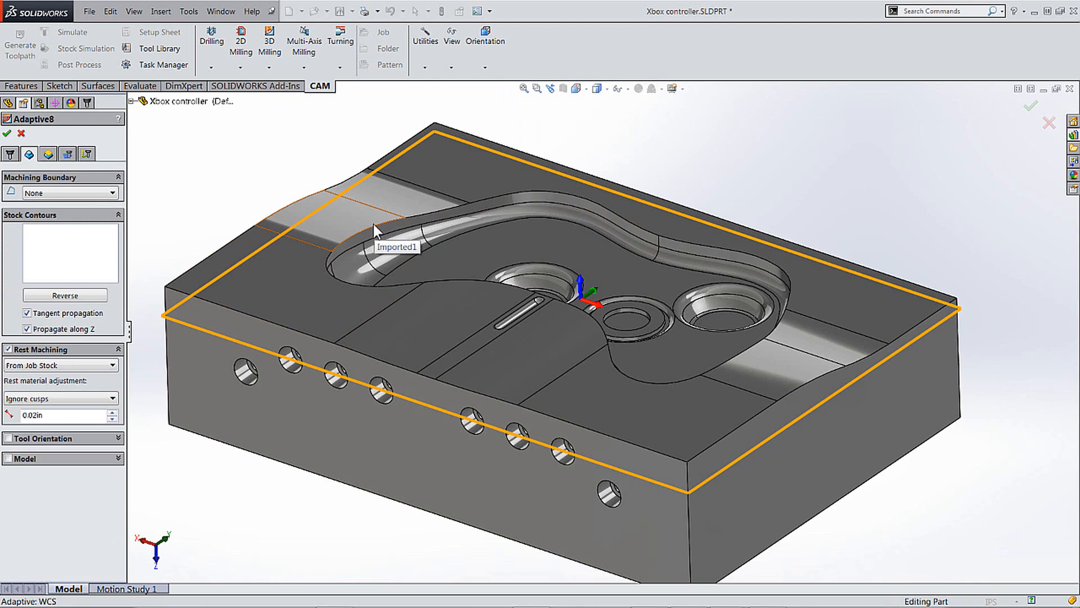
{"action": "left_click", "coordinate": [372, 243]}
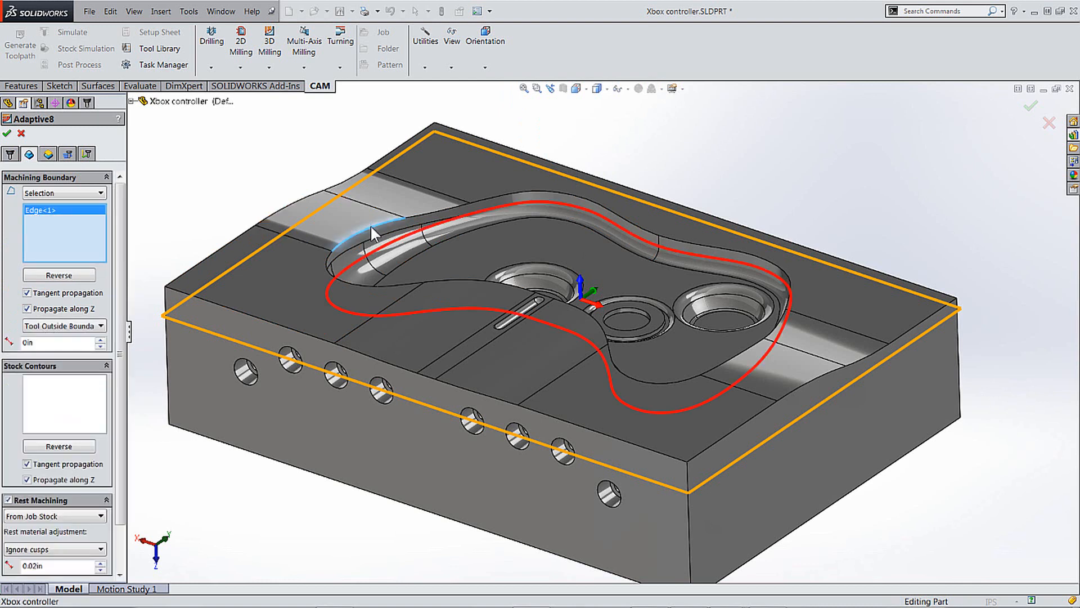
{"action": "mouse_move", "coordinate": [83, 180]}
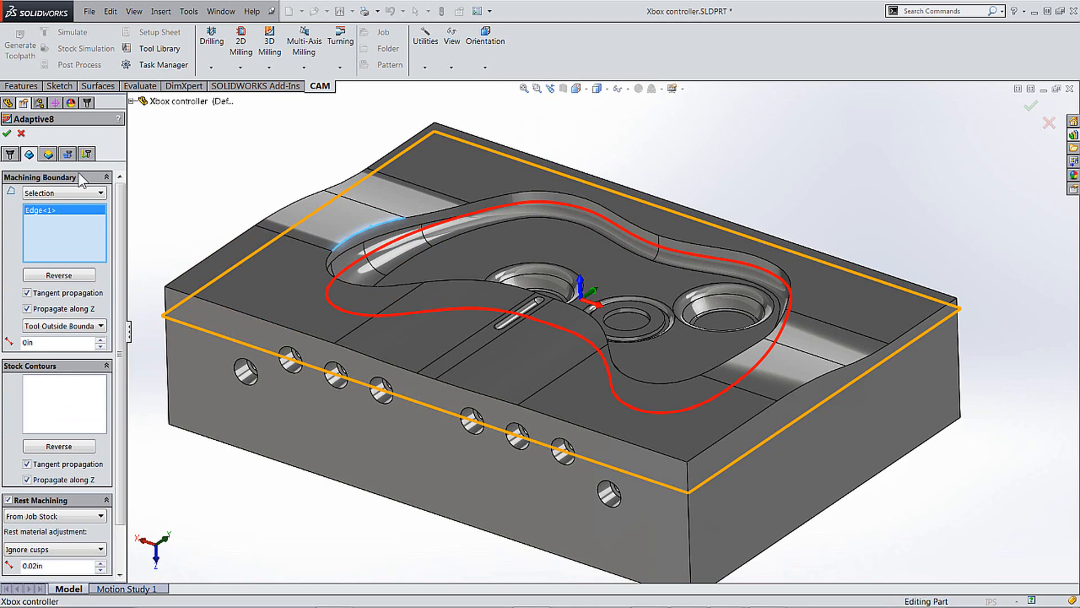
{"action": "mouse_move", "coordinate": [90, 163]}
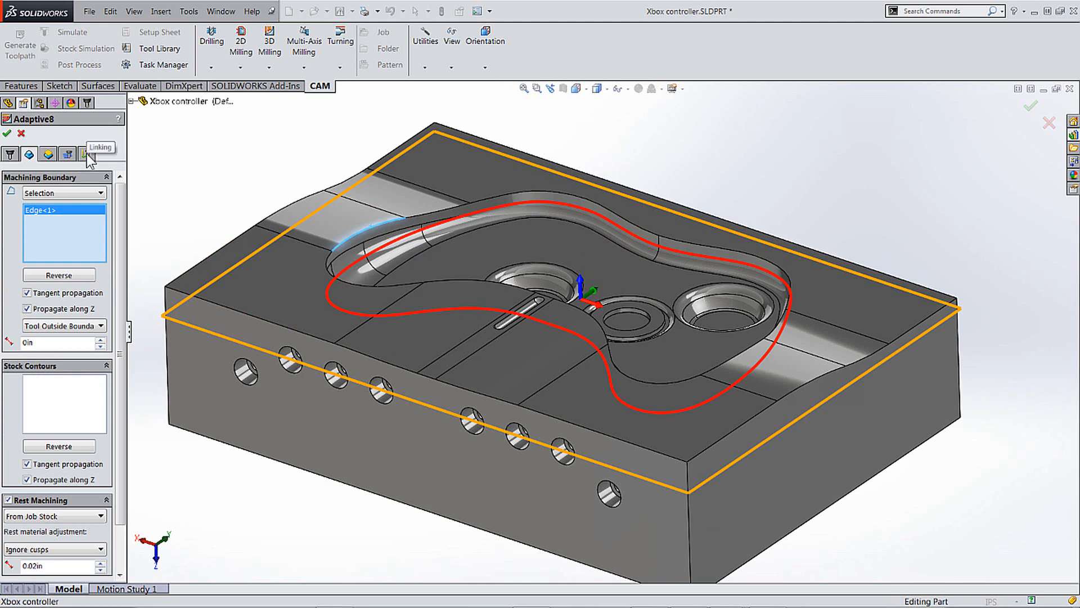
Step: Set the helix ramping angle to 8 degrees in the linking settings
{"action": "left_click", "coordinate": [86, 153]}
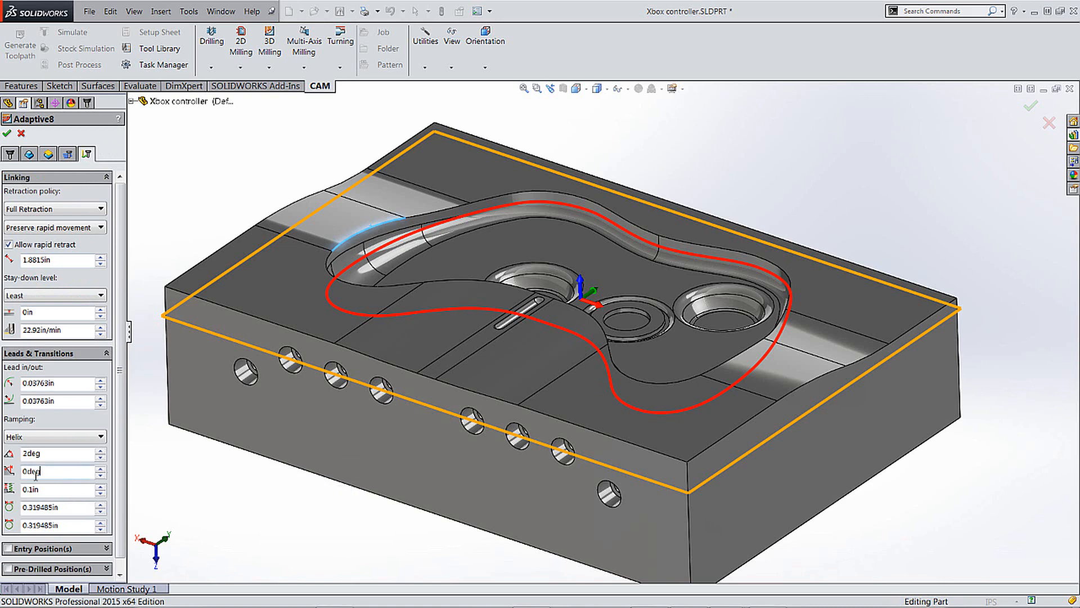
{"action": "double_click", "coordinate": [34, 472]}
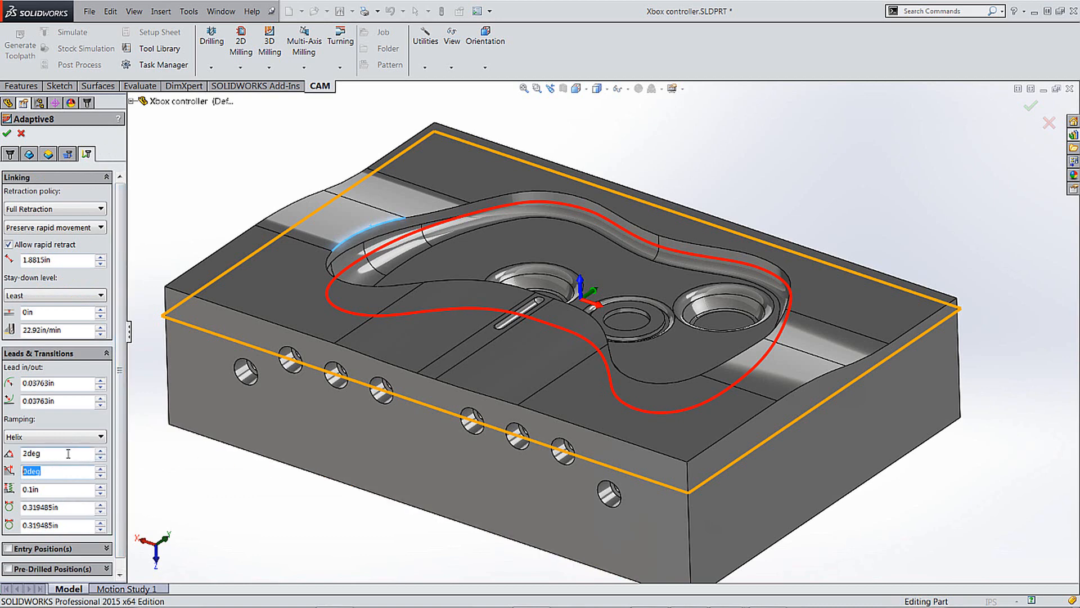
{"action": "mouse_move", "coordinate": [66, 454]}
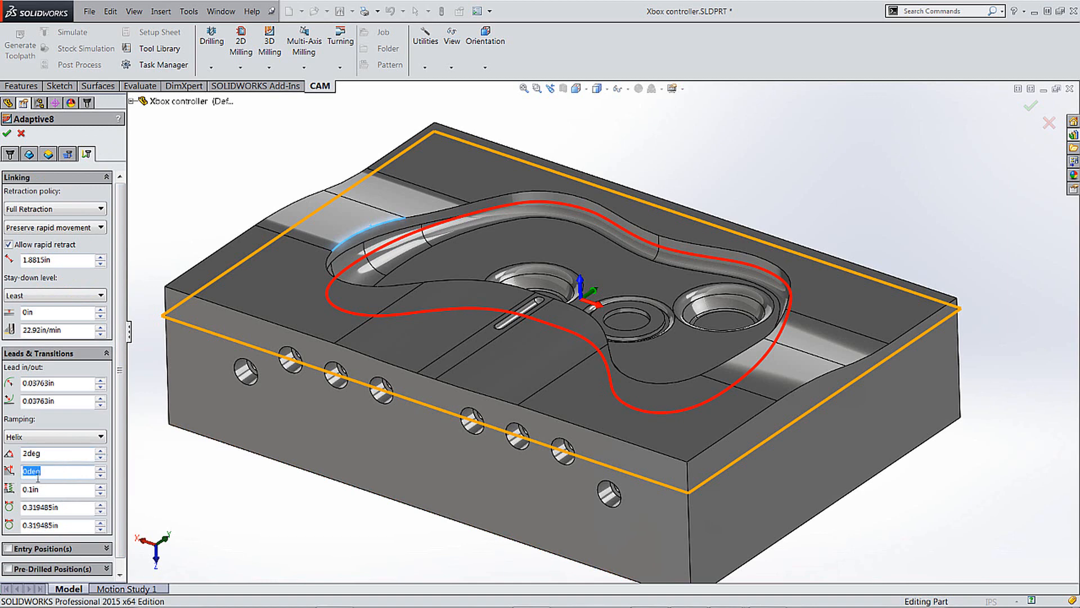
{"action": "type", "text": "8"}
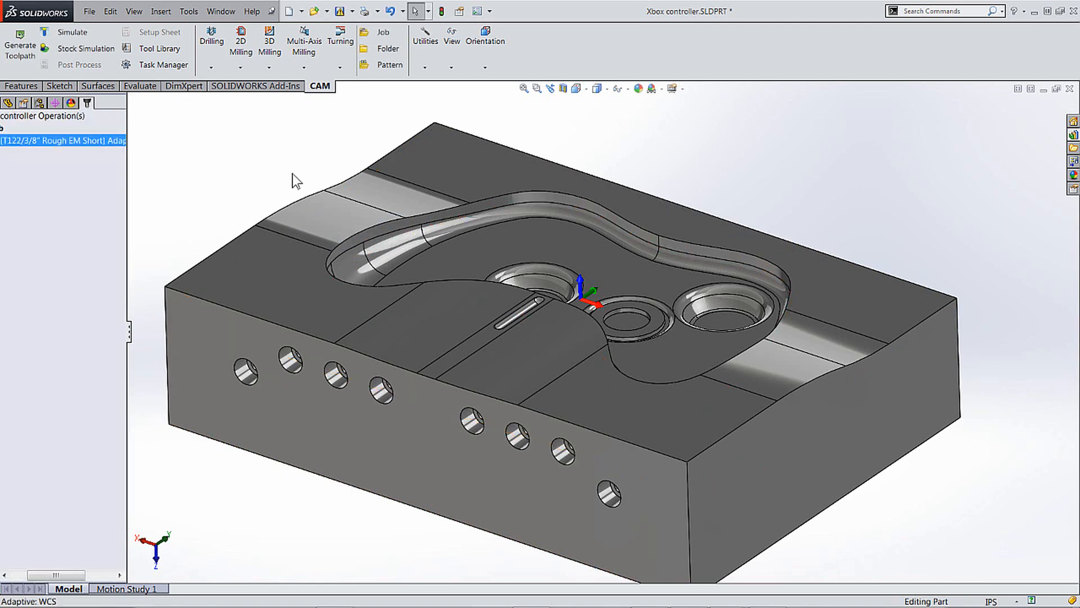
{"action": "mouse_move", "coordinate": [711, 335]}
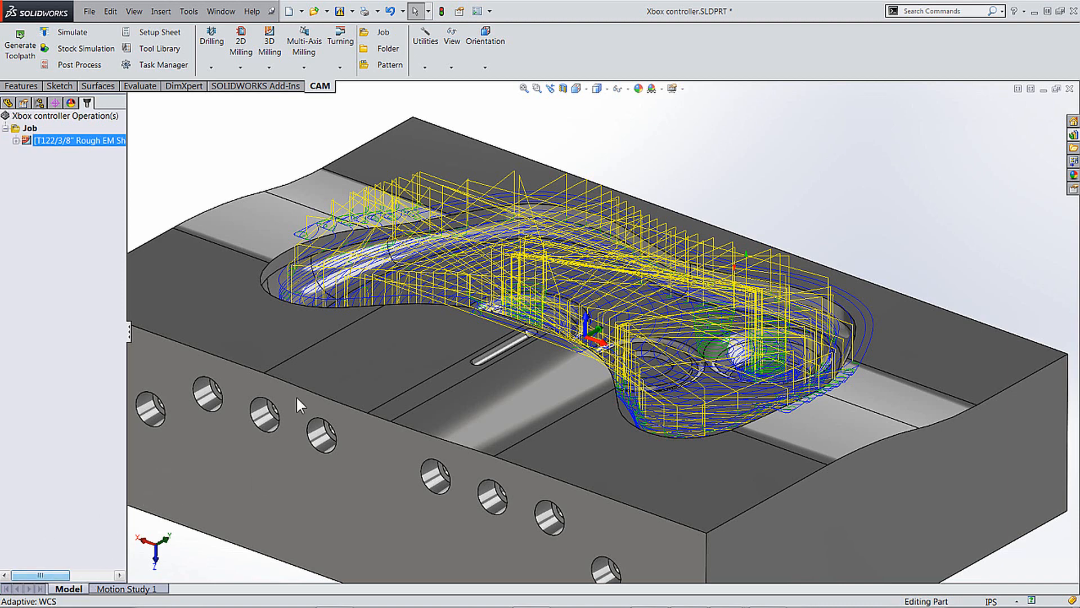
{"action": "mouse_move", "coordinate": [390, 378]}
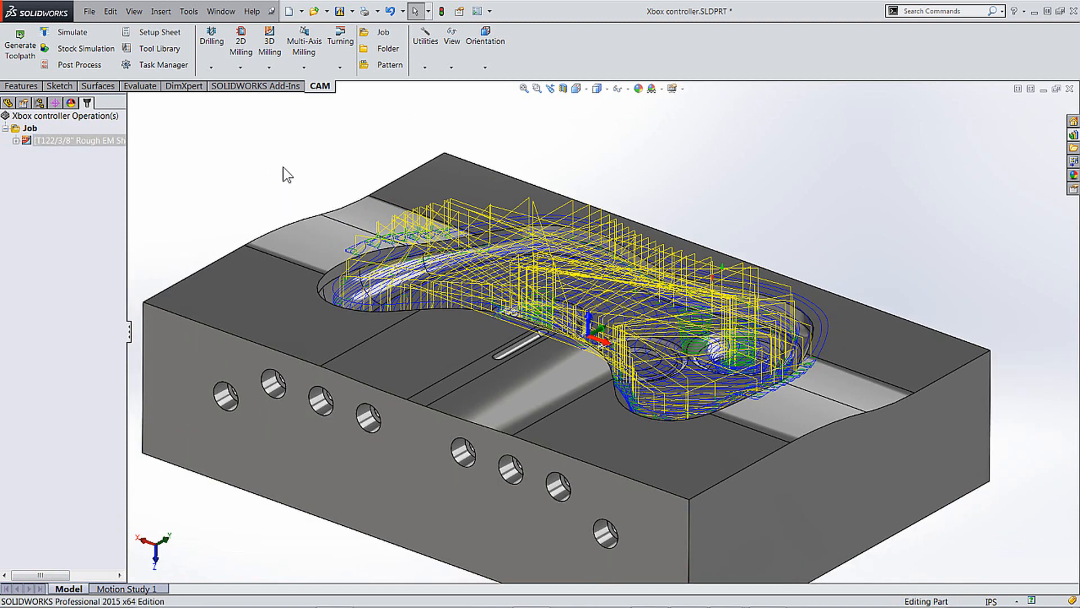
{"action": "mouse_move", "coordinate": [65, 169]}
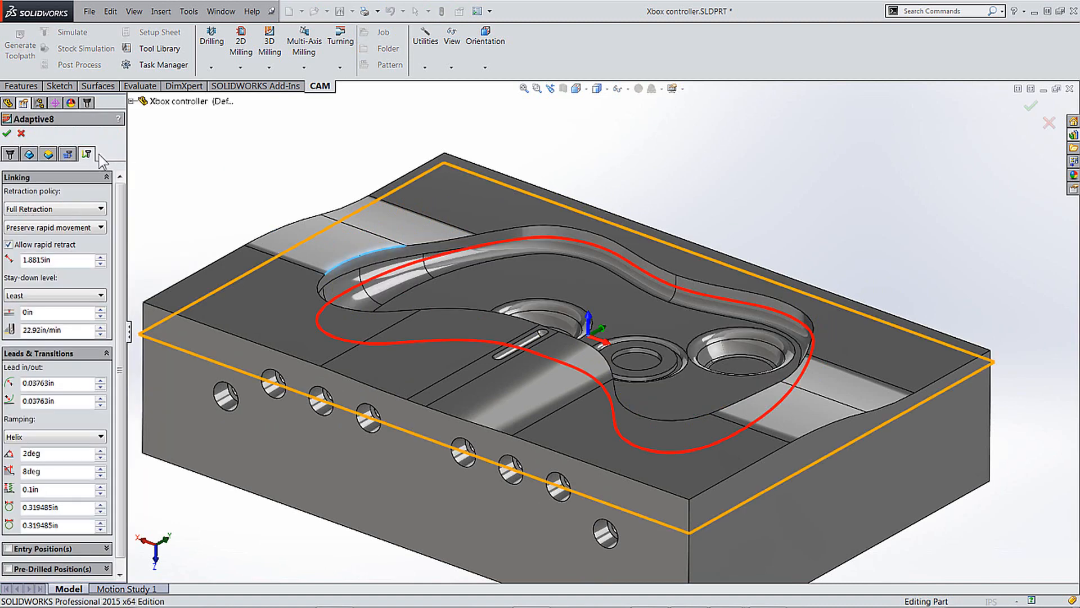
{"action": "mouse_move", "coordinate": [88, 166]}
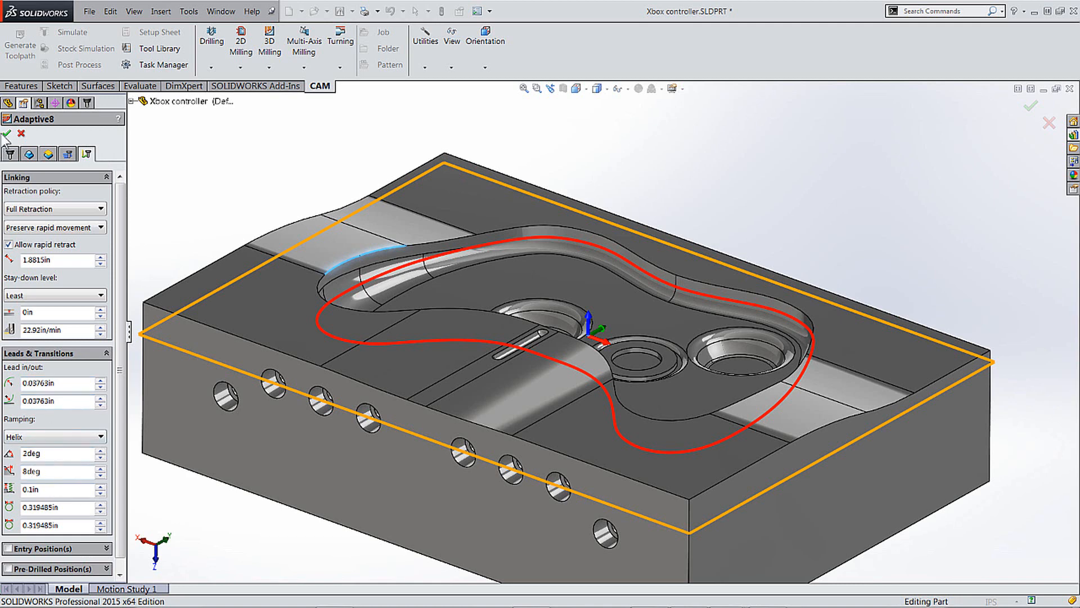
Step: Close the reopened Adaptive8 settings so the roughing toolpath displays again
{"action": "left_click", "coordinate": [7, 132]}
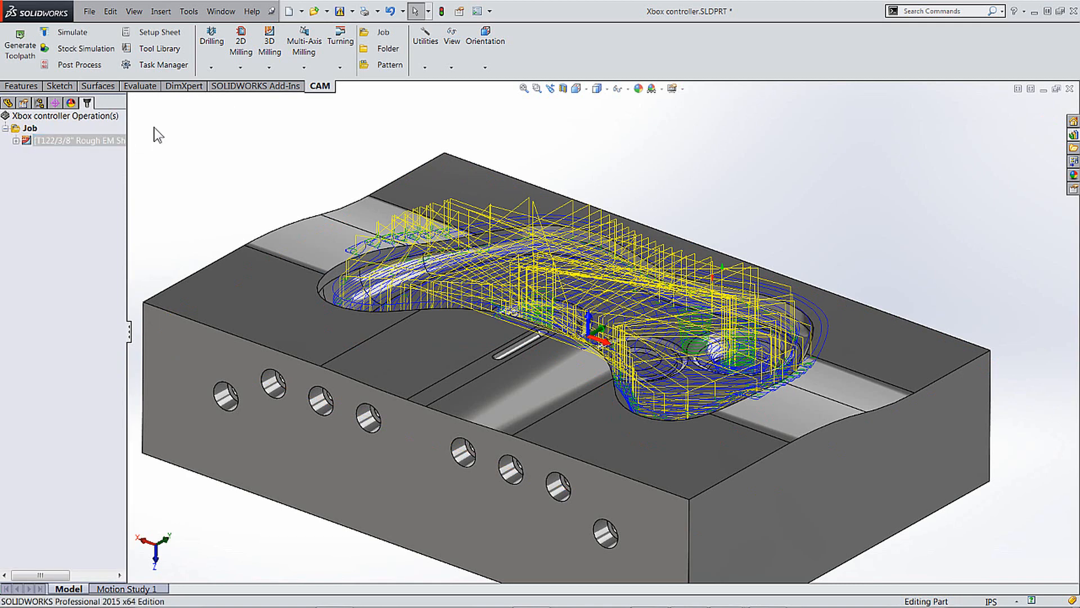
{"action": "mouse_move", "coordinate": [187, 138]}
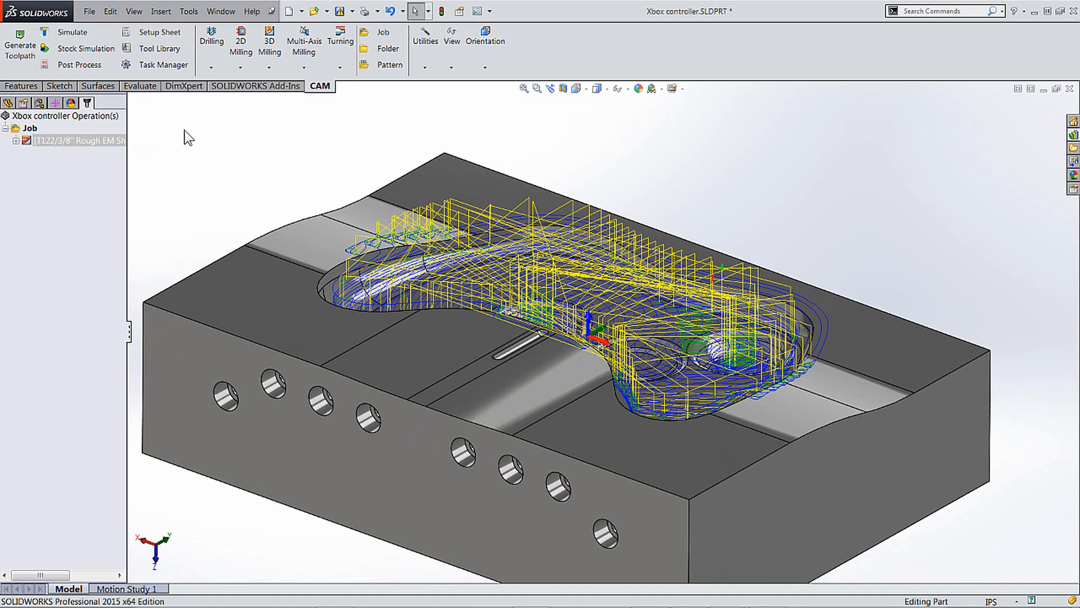
{"action": "mouse_move", "coordinate": [197, 137]}
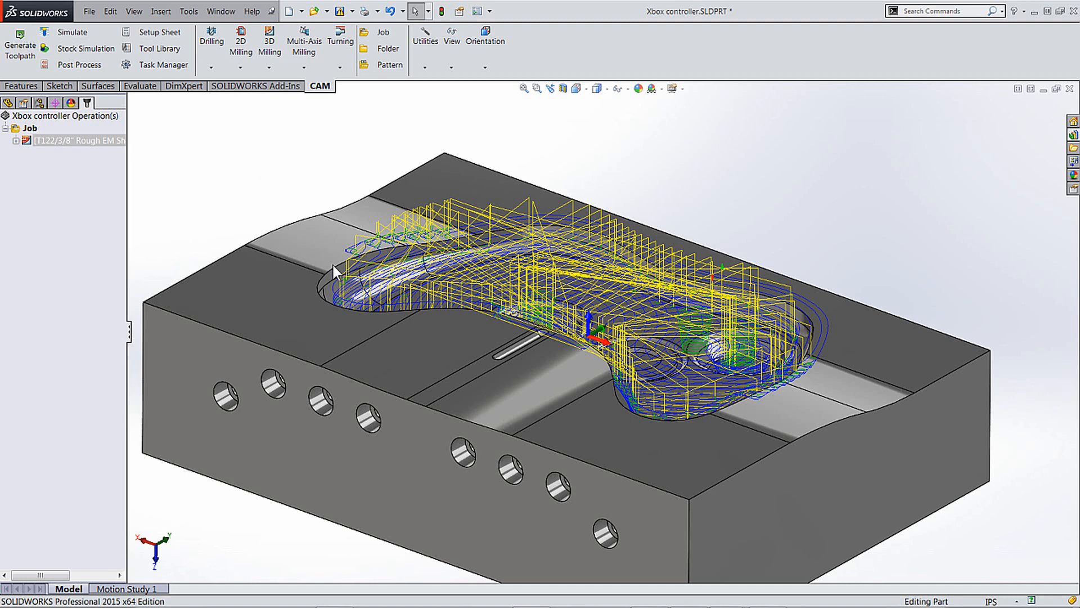
{"action": "right_click", "coordinate": [67, 140]}
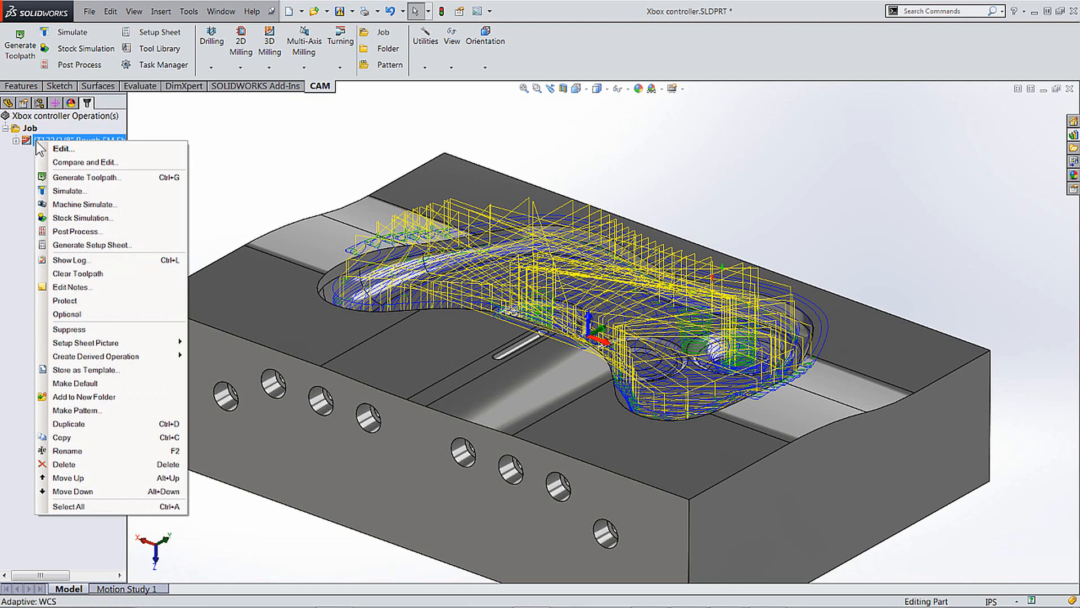
{"action": "mouse_move", "coordinate": [88, 356]}
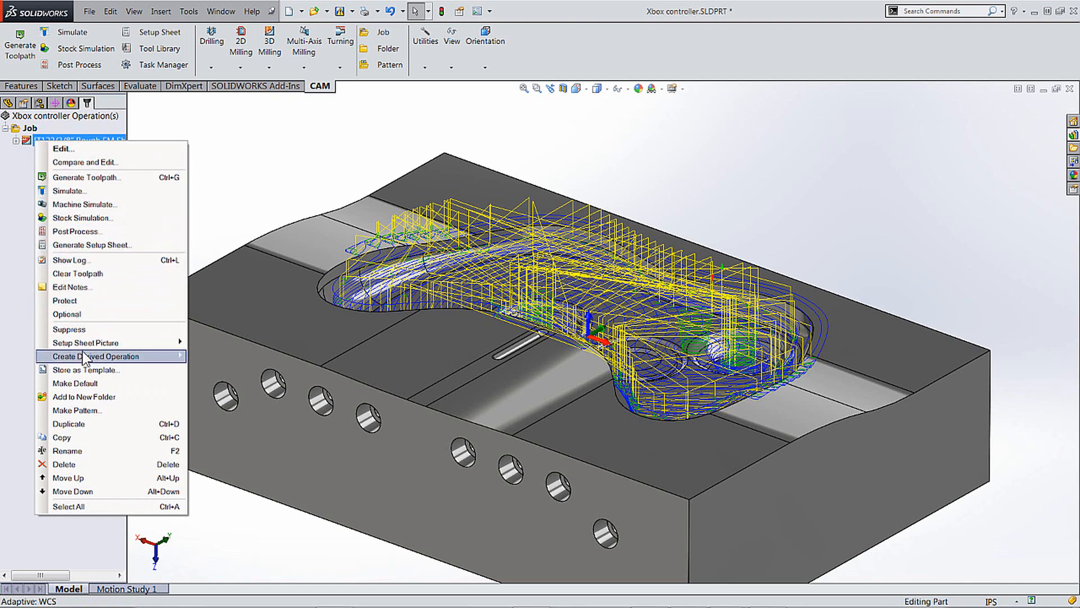
{"action": "mouse_move", "coordinate": [90, 356]}
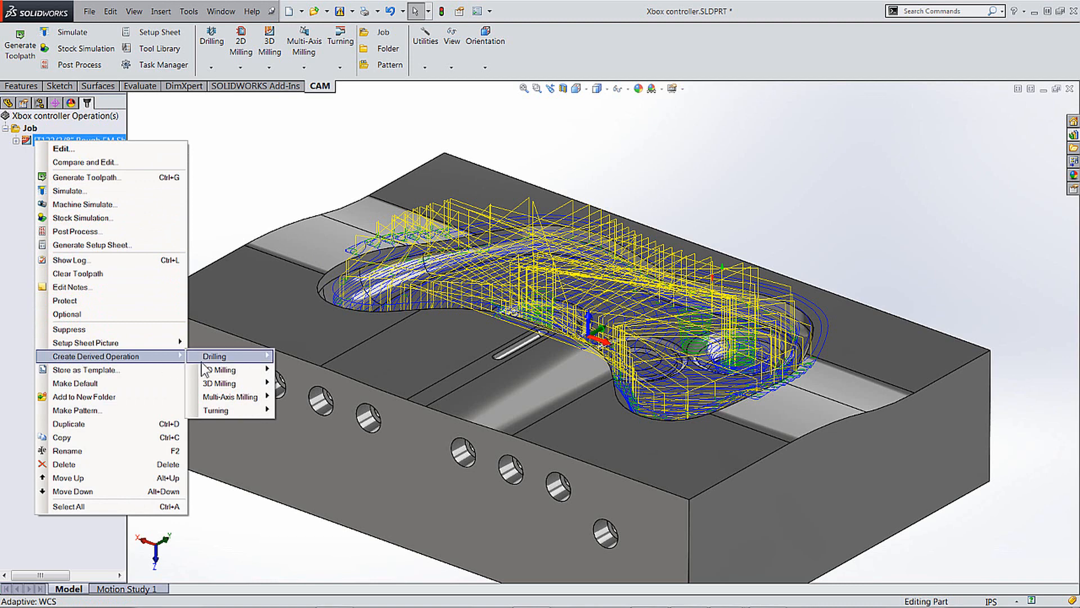
{"action": "mouse_move", "coordinate": [219, 383]}
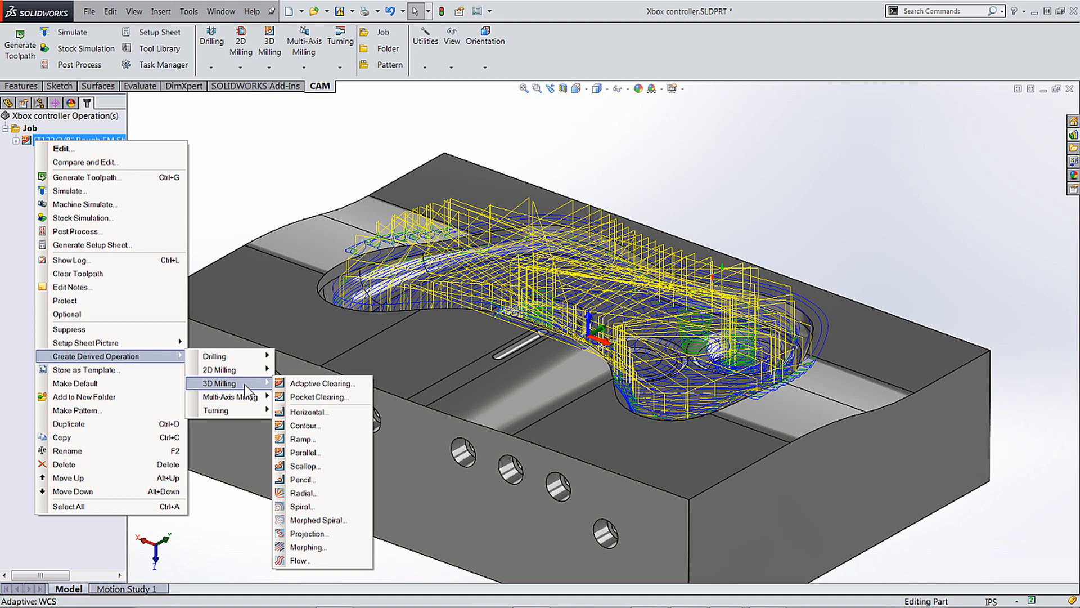
{"action": "mouse_move", "coordinate": [310, 457]}
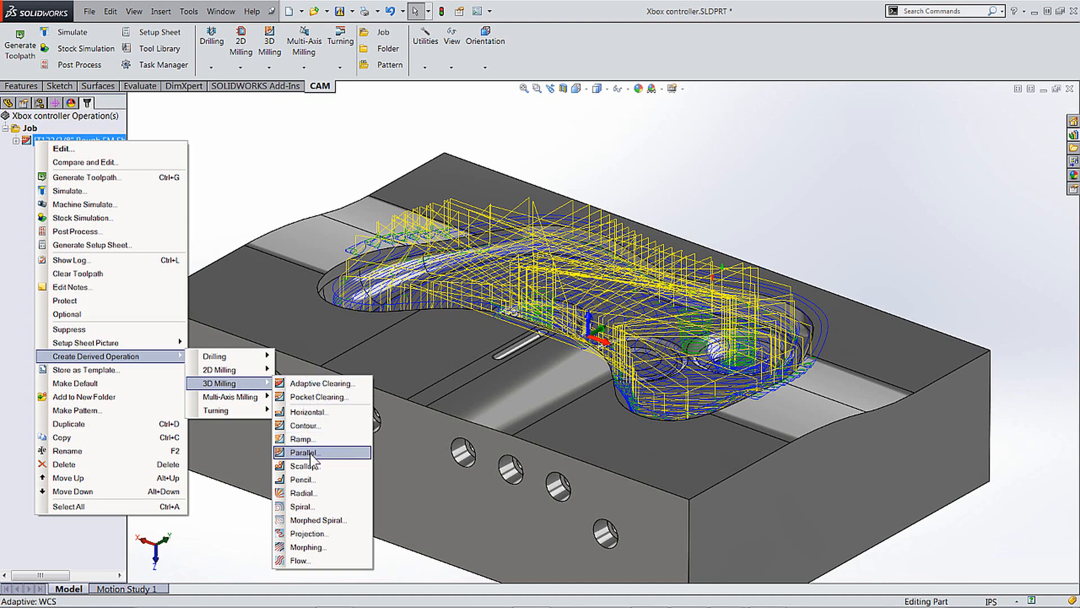
Step: Create a derived Parallel2 operation from the adaptive roughing
{"action": "left_click", "coordinate": [305, 452]}
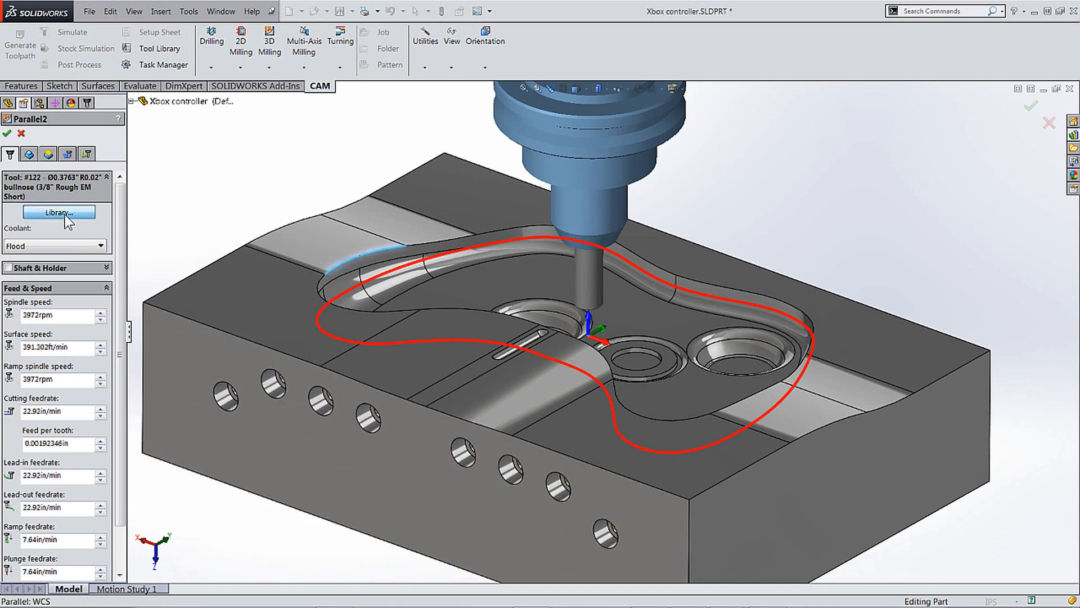
Step: Switch Parallel2 to tool #117, the 1/4" ball end mill, and generate its toolpath
{"action": "left_click", "coordinate": [59, 212]}
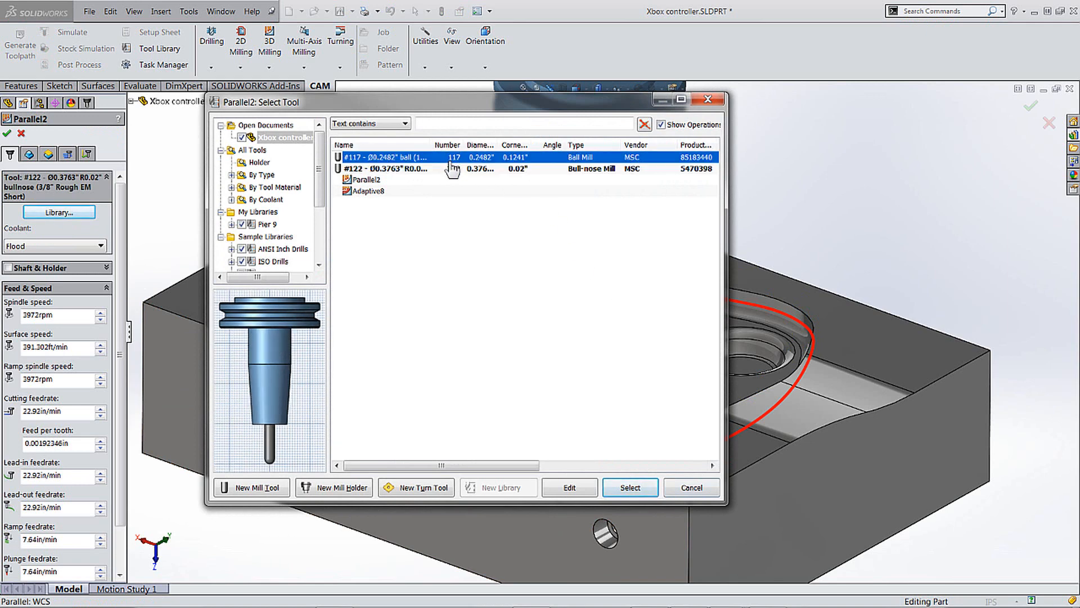
{"action": "left_click", "coordinate": [630, 487]}
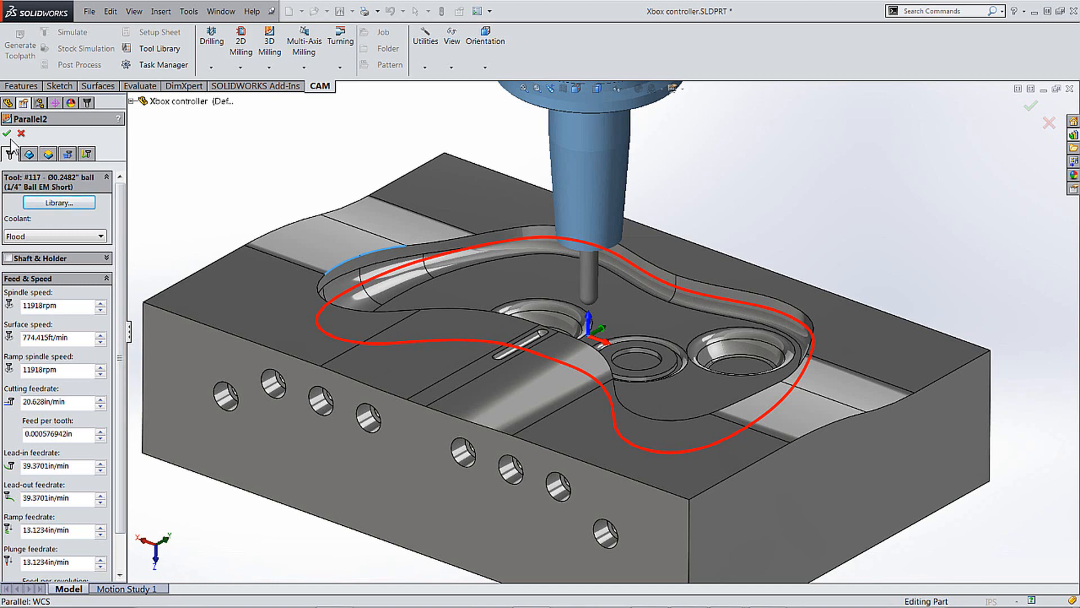
{"action": "left_click", "coordinate": [8, 133]}
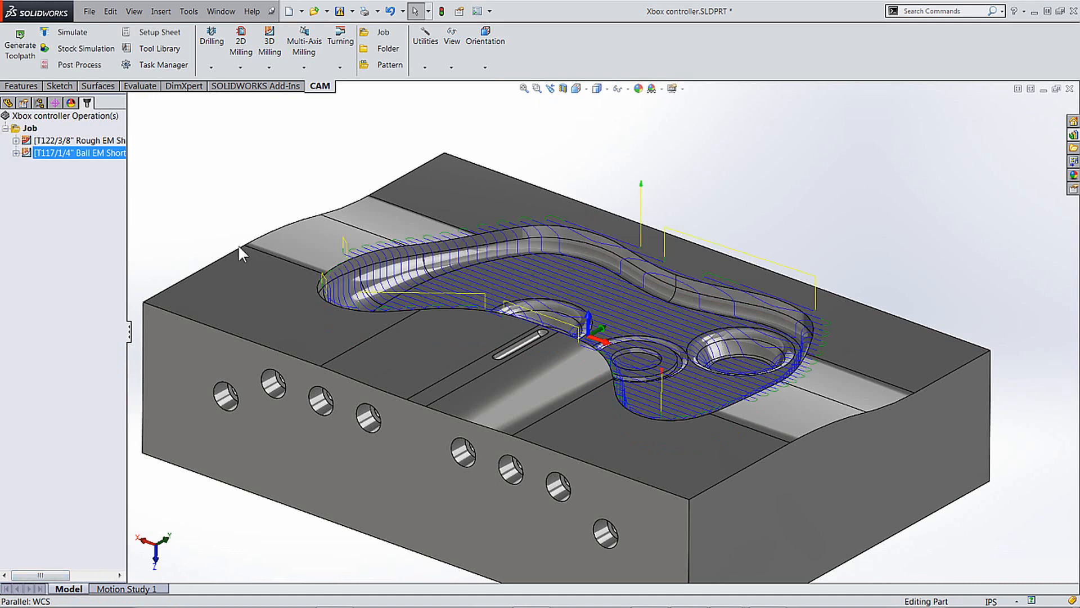
{"action": "mouse_move", "coordinate": [59, 197]}
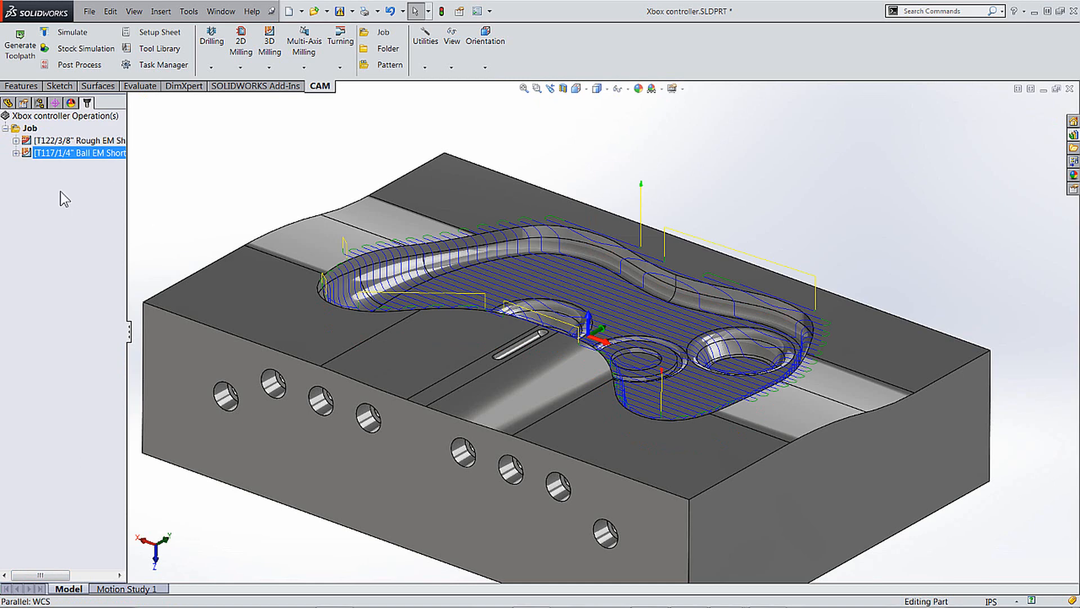
{"action": "right_click", "coordinate": [79, 153]}
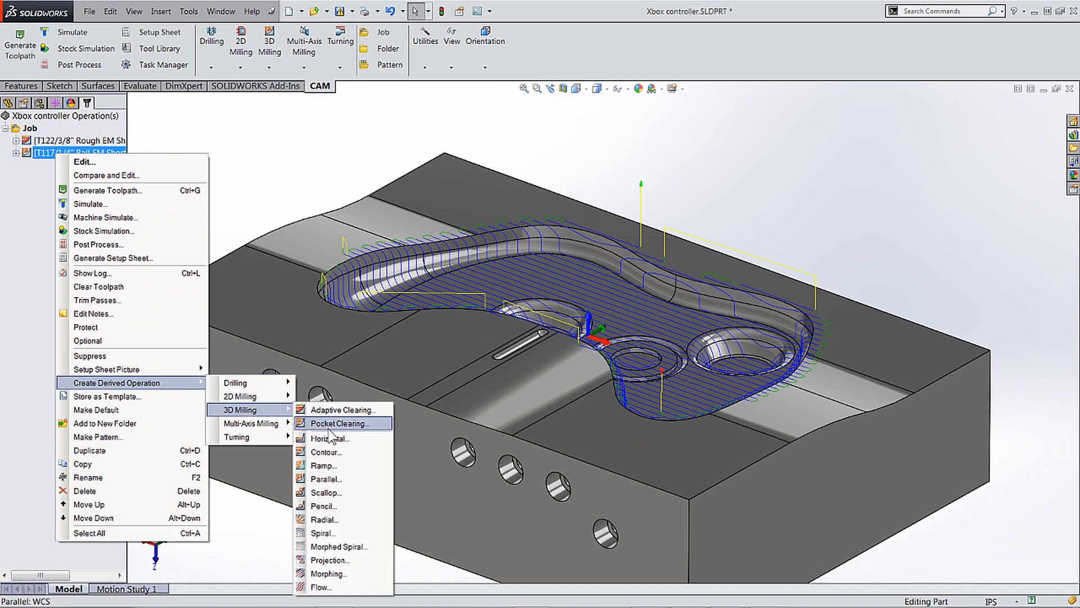
Step: Derive a Contour2 operation from Parallel2 and generate its contour toolpath
{"action": "left_click", "coordinate": [325, 452]}
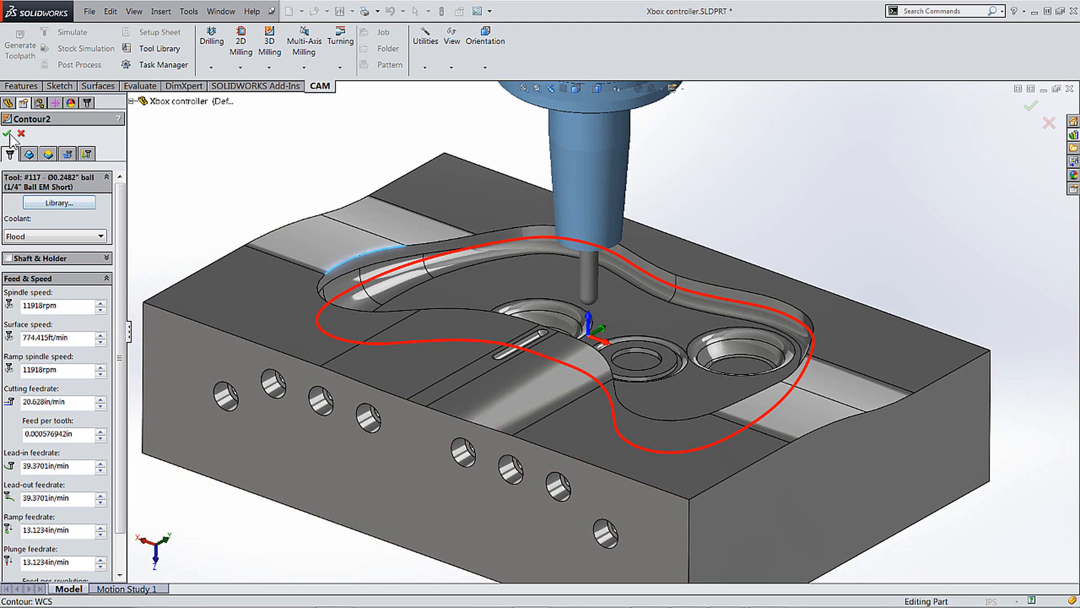
{"action": "left_click", "coordinate": [8, 134]}
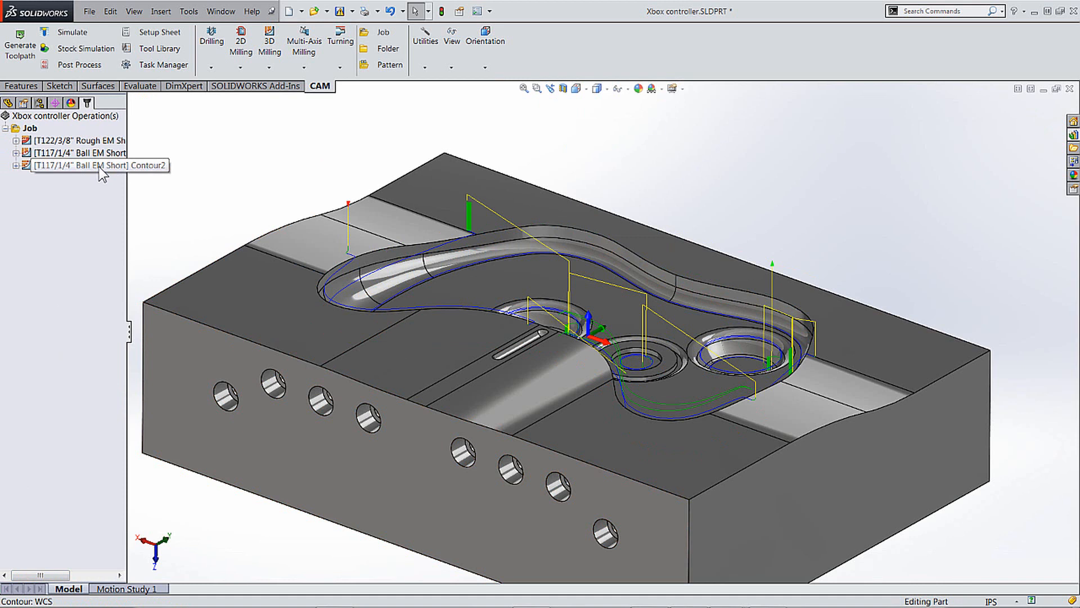
Step: Select Contour2 and show its actions menu (edit, simulate, post process)
{"action": "left_click", "coordinate": [82, 166]}
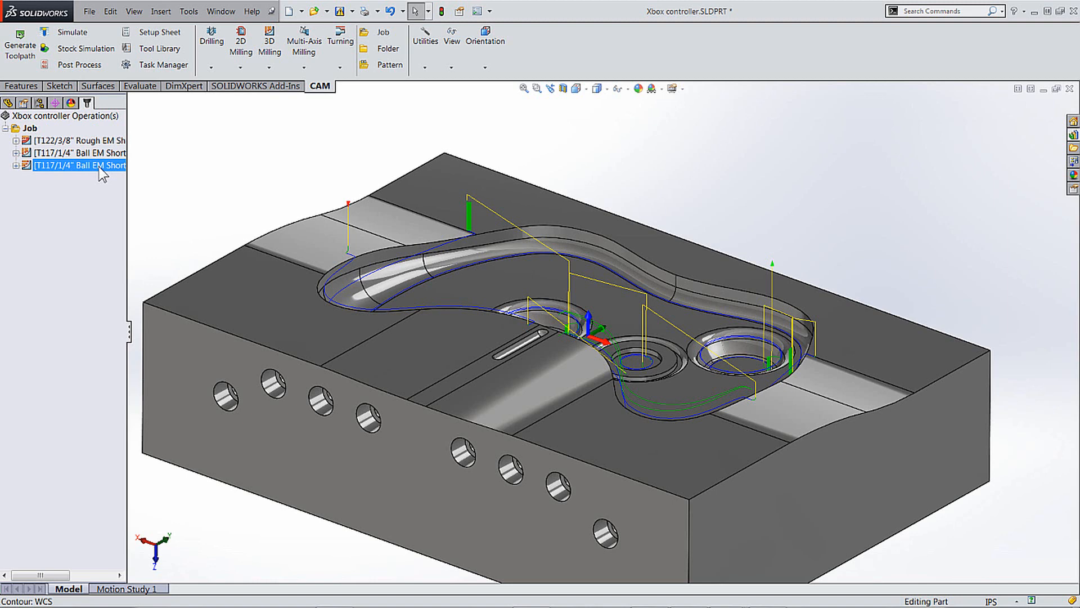
{"action": "right_click", "coordinate": [82, 166]}
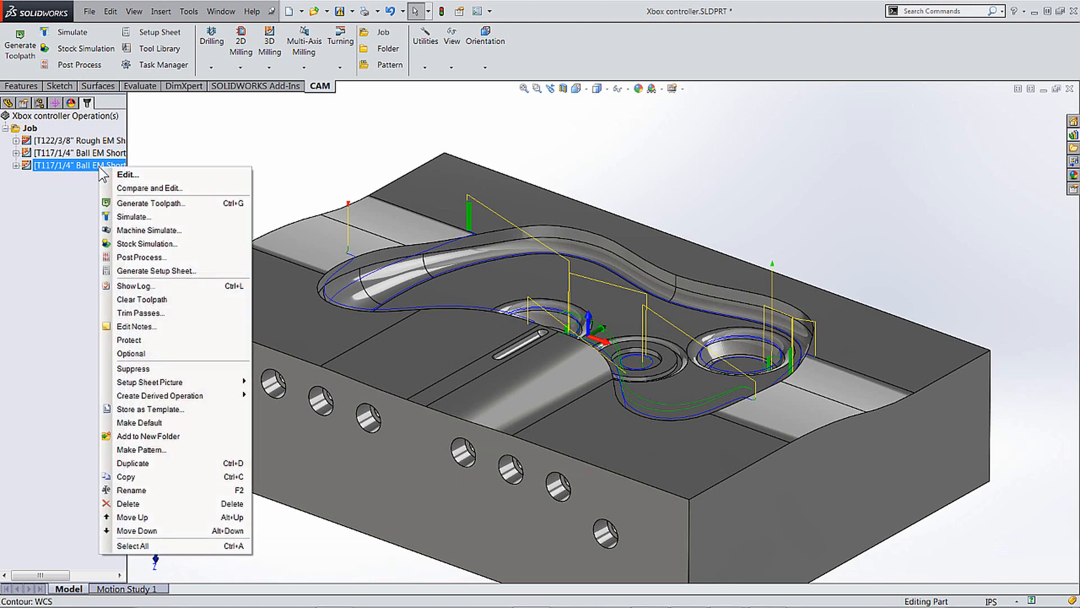
{"action": "mouse_move", "coordinate": [159, 396]}
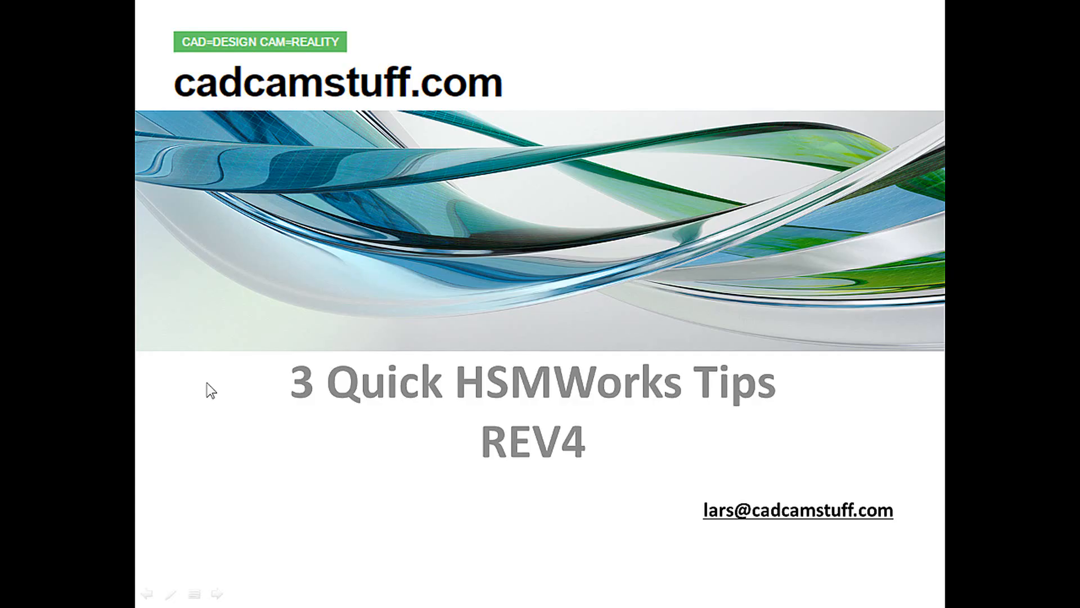
{"action": "mouse_move", "coordinate": [838, 538]}
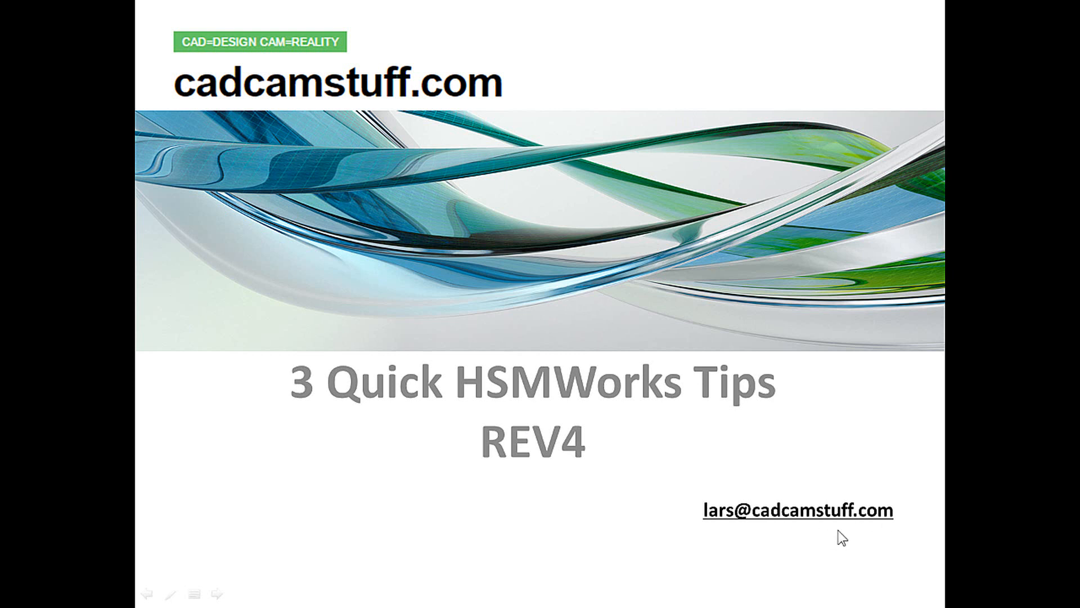